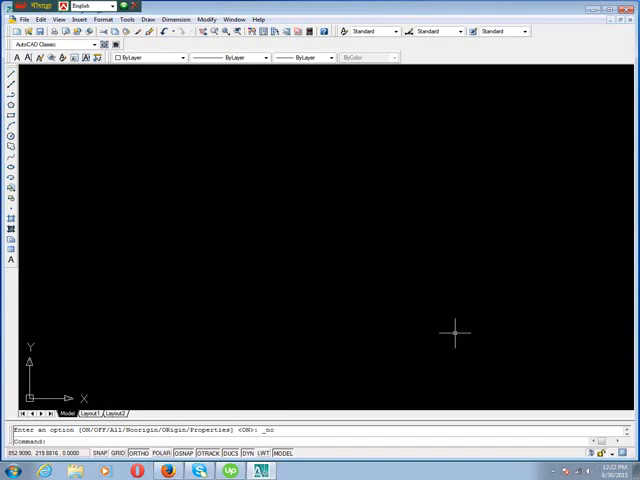
{"action": "mouse_move", "coordinate": [261, 215]}
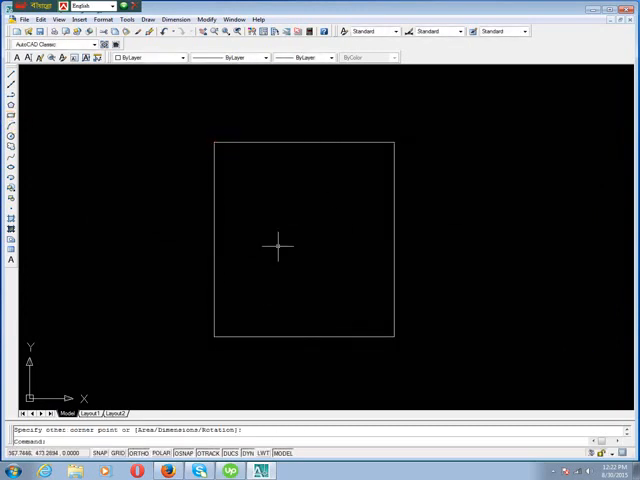
{"action": "mouse_move", "coordinate": [310, 222]}
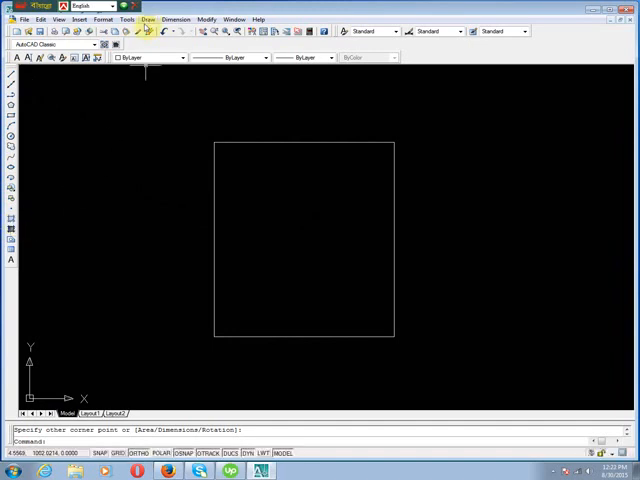
{"action": "left_click", "coordinate": [146, 18]}
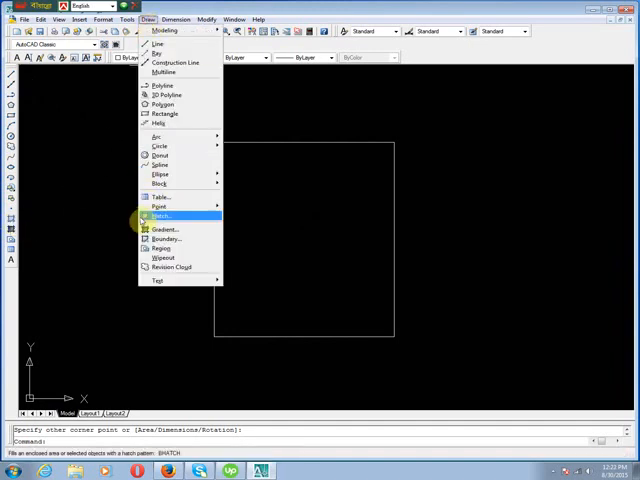
{"action": "left_click", "coordinate": [160, 215]}
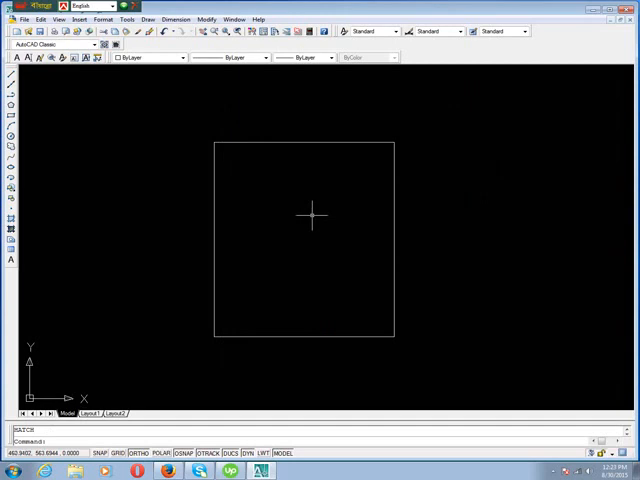
{"action": "mouse_move", "coordinate": [132, 225]}
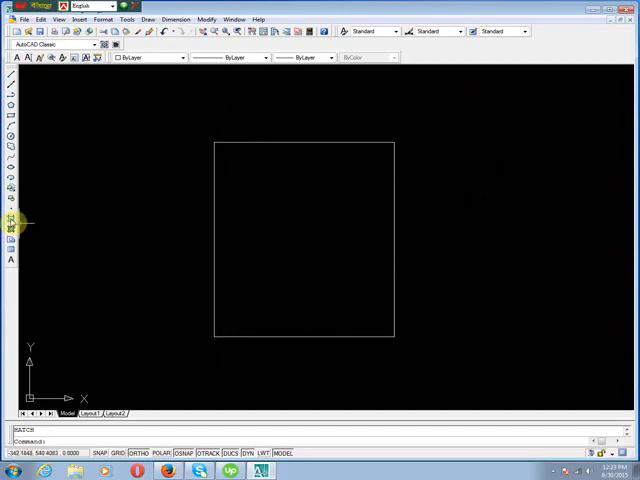
{"action": "mouse_move", "coordinate": [9, 218]}
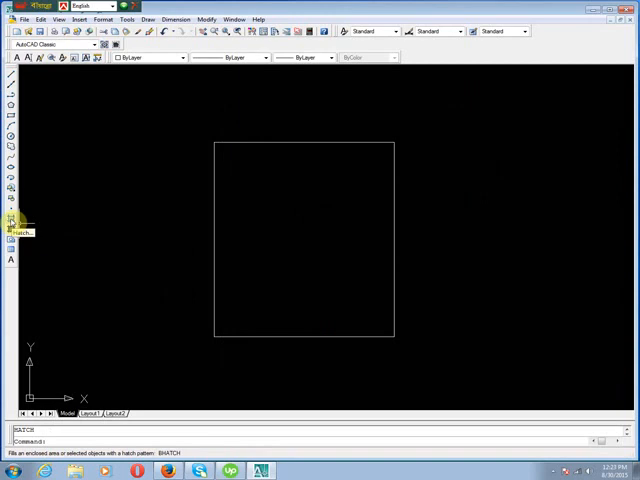
Bring up the Hatch and Gradient dialog and review the available hatch types
{"action": "left_click", "coordinate": [11, 221]}
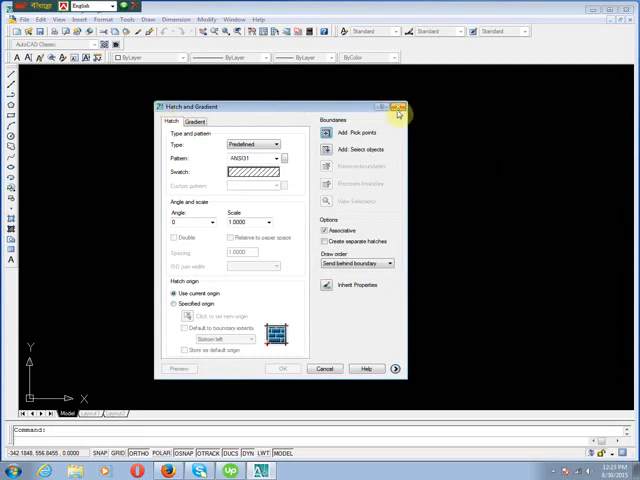
{"action": "mouse_move", "coordinate": [167, 160]}
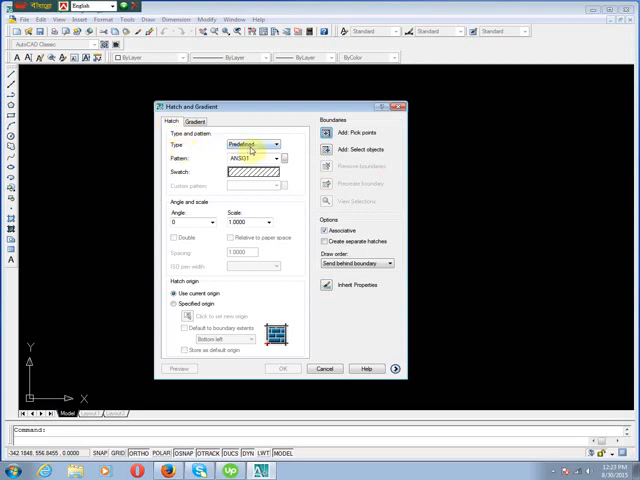
{"action": "left_click", "coordinate": [285, 144]}
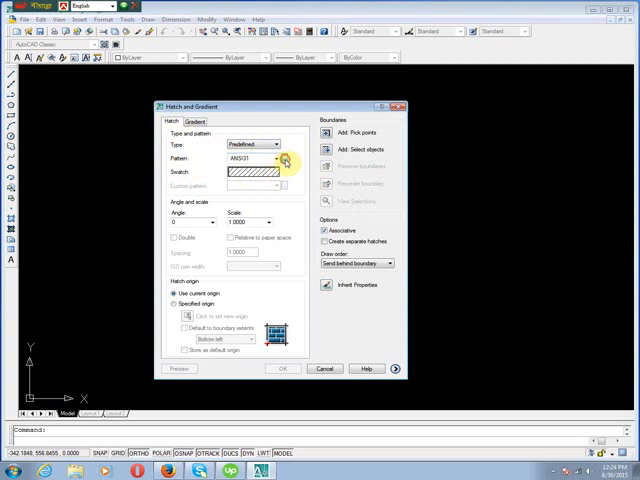
Replace the ANSI31 pattern with the AR-B816 brick pattern from Other Predefined
{"action": "left_click", "coordinate": [284, 161]}
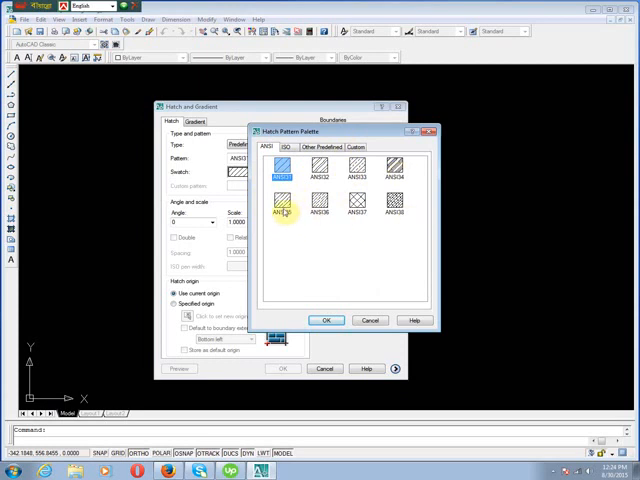
{"action": "left_click", "coordinate": [288, 147]}
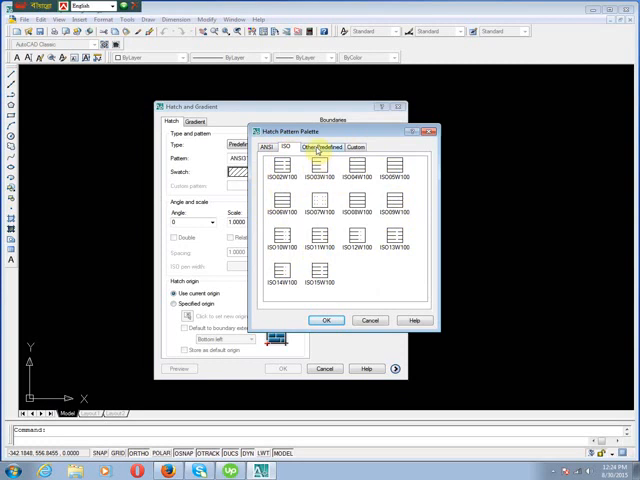
{"action": "left_click", "coordinate": [319, 147]}
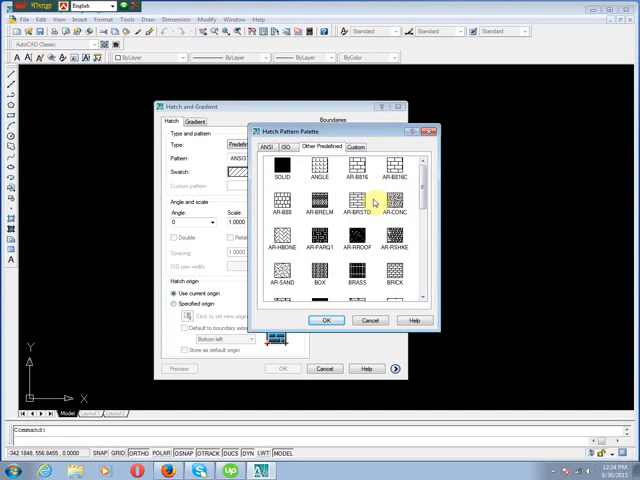
{"action": "left_click", "coordinate": [355, 175]}
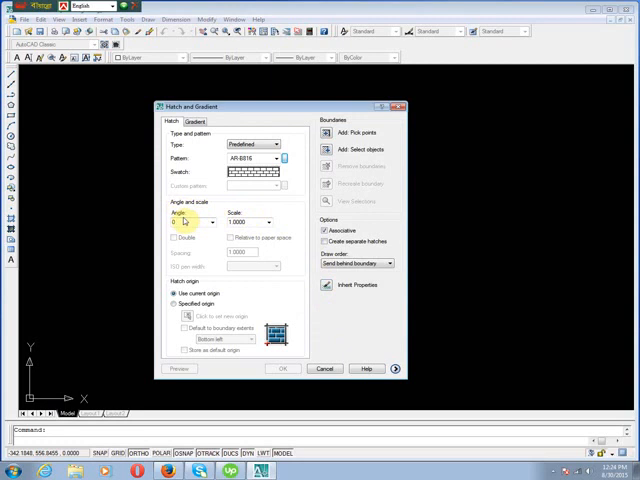
{"action": "left_click", "coordinate": [213, 223]}
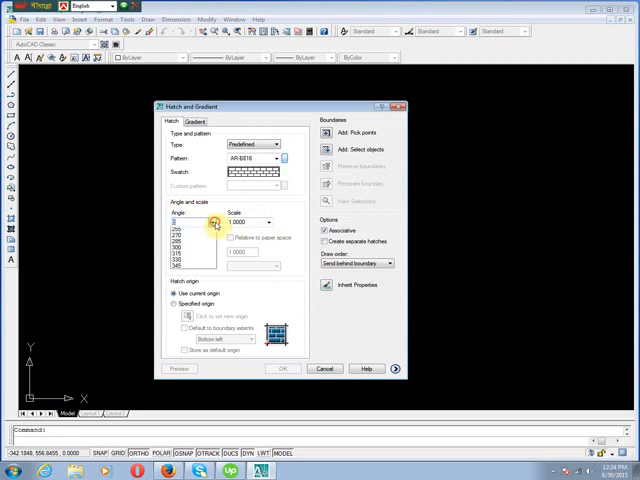
{"action": "left_click", "coordinate": [211, 222]}
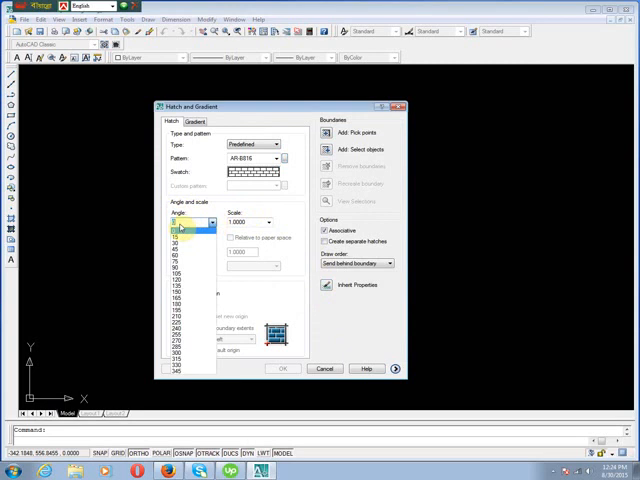
{"action": "left_click", "coordinate": [185, 222]}
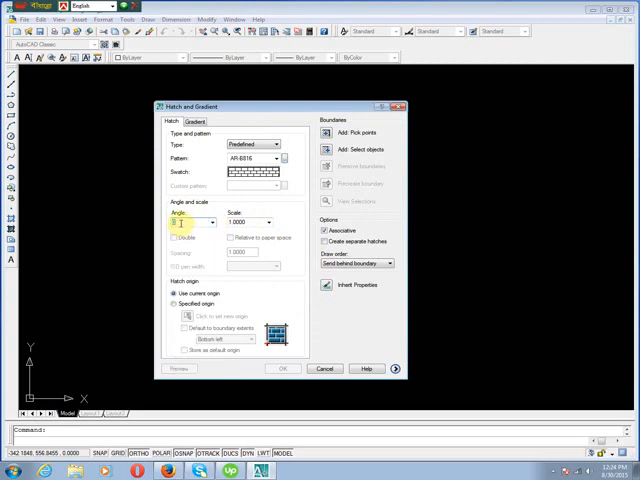
{"action": "left_click", "coordinate": [240, 223]}
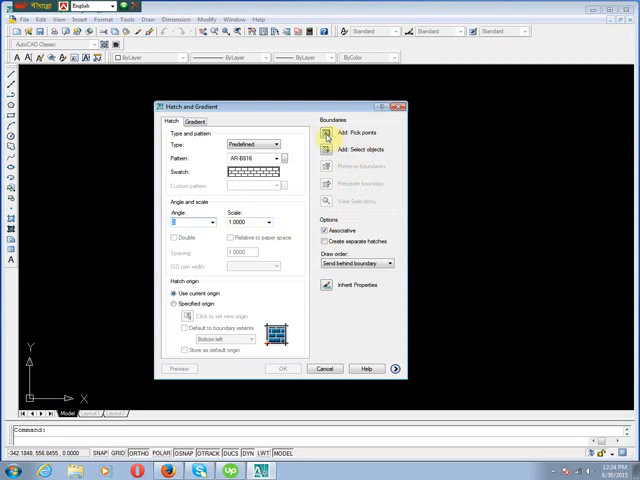
Pick the rectangle's interior as the boundary for the brick hatch
{"action": "left_click", "coordinate": [325, 133]}
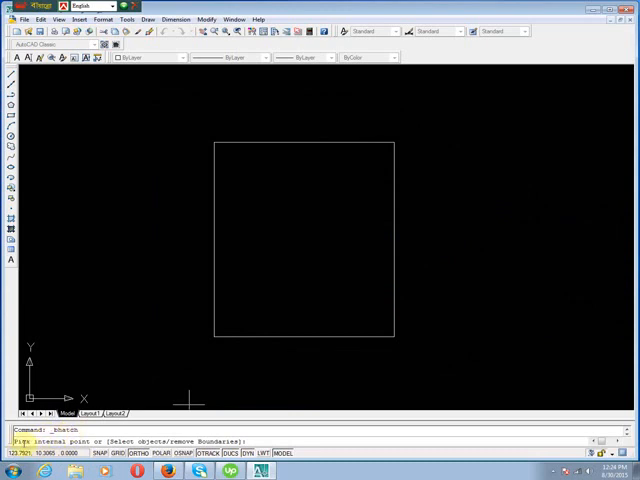
{"action": "left_click", "coordinate": [116, 453]}
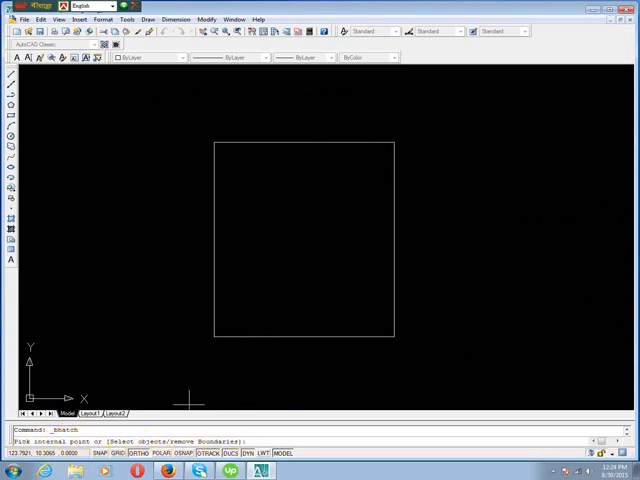
{"action": "mouse_move", "coordinate": [217, 135]}
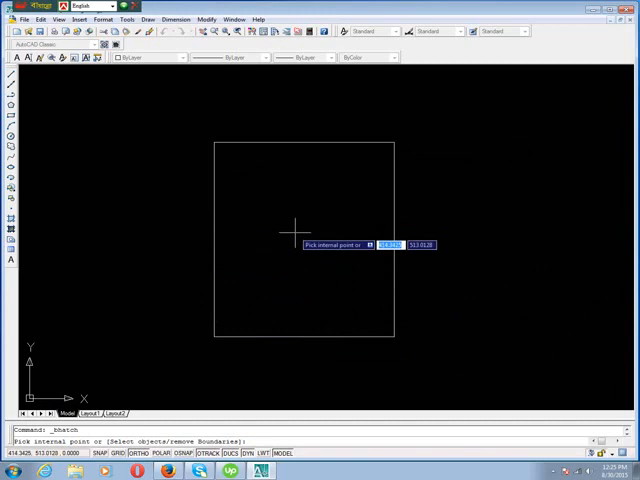
{"action": "left_click", "coordinate": [295, 233]}
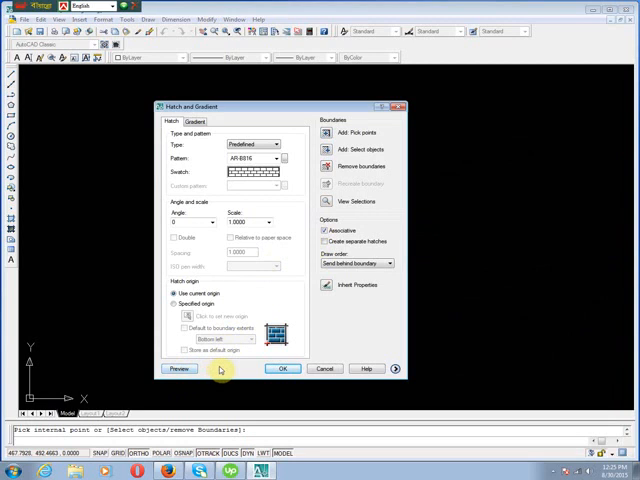
Adjust the brick pattern scale and preview the hatch inside the rectangle
{"action": "left_click", "coordinate": [179, 369]}
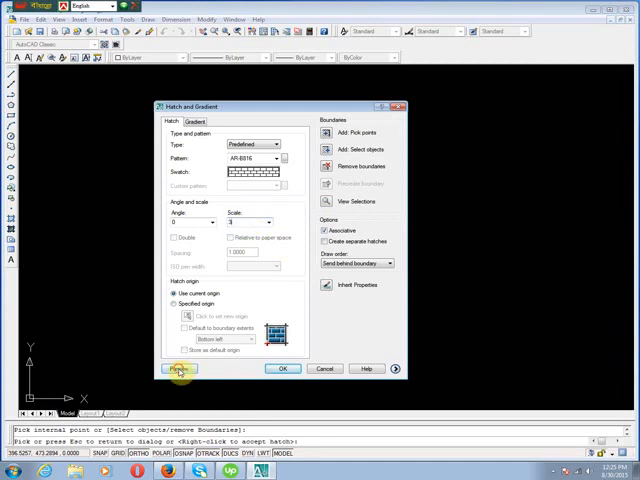
{"action": "left_click", "coordinate": [173, 368]}
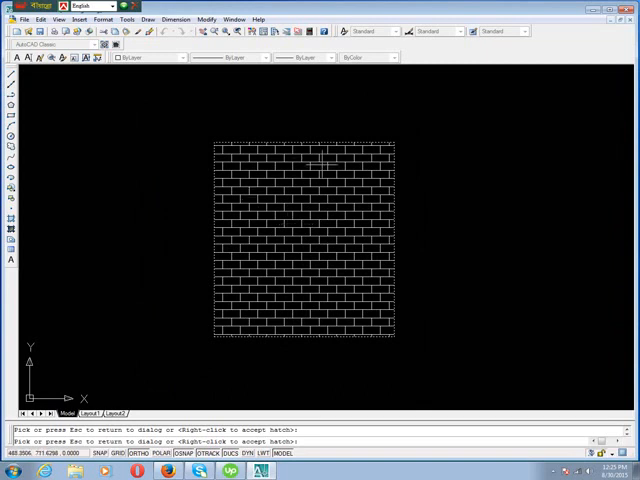
{"action": "mouse_move", "coordinate": [283, 247]}
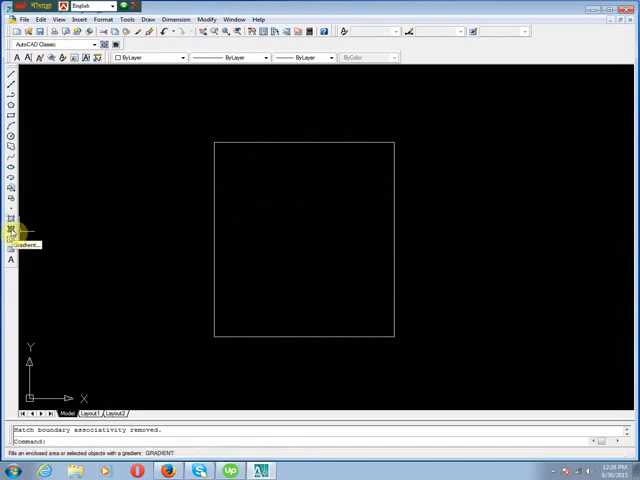
Start a gradient fill and switch it to a two-colour gradient
{"action": "left_click", "coordinate": [10, 233]}
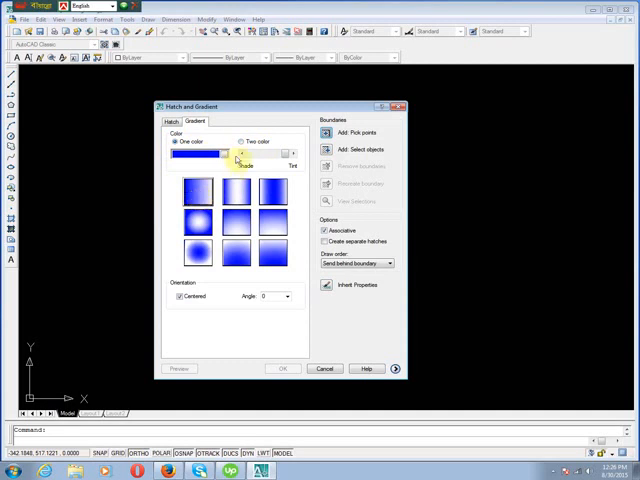
{"action": "left_click", "coordinate": [235, 141]}
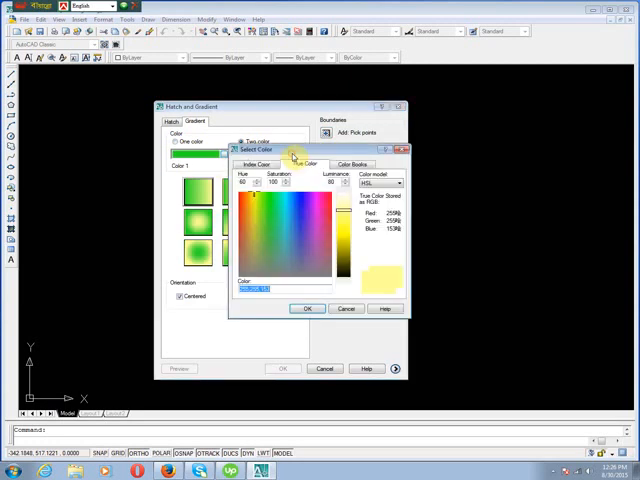
Set the second gradient colour to pink (238,170,207) and choose a radial shading pattern
{"action": "left_click", "coordinate": [320, 218]}
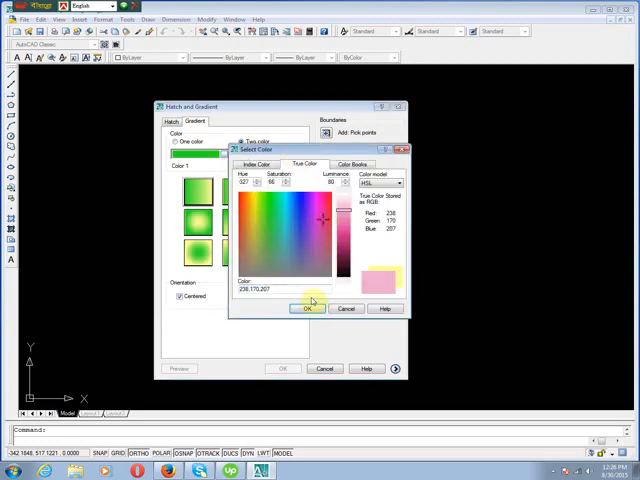
{"action": "left_click", "coordinate": [307, 308]}
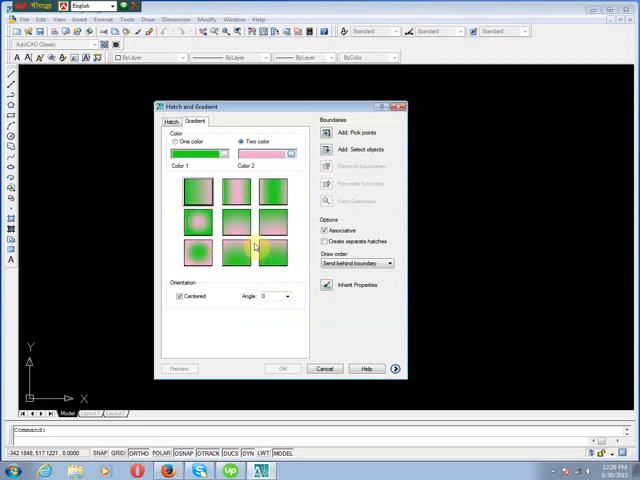
{"action": "left_click", "coordinate": [195, 194]}
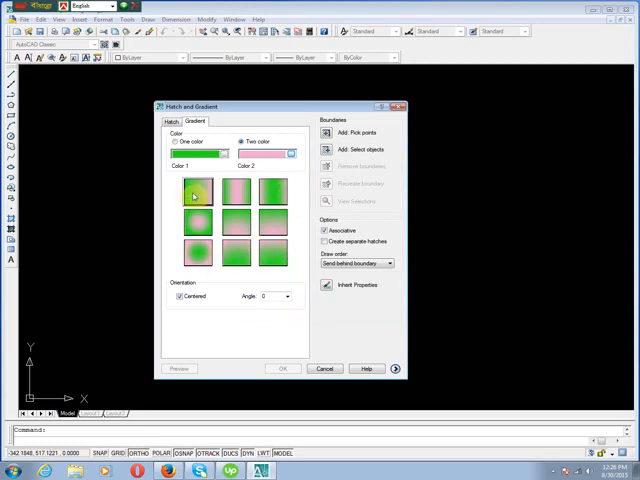
{"action": "left_click", "coordinate": [195, 190]}
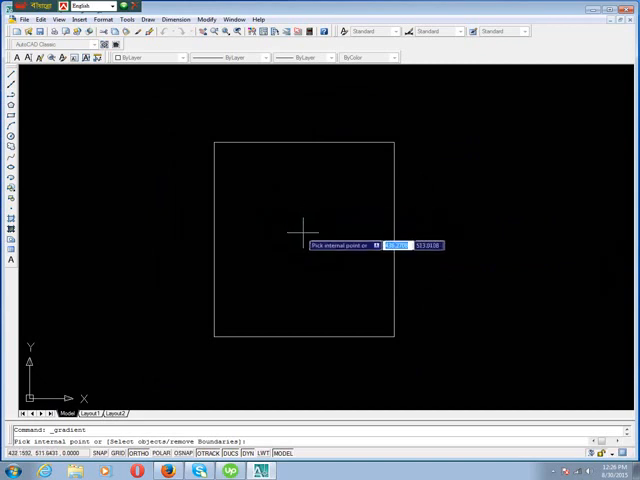
Pick the rectangle's interior as the gradient boundary
{"action": "left_click", "coordinate": [303, 233]}
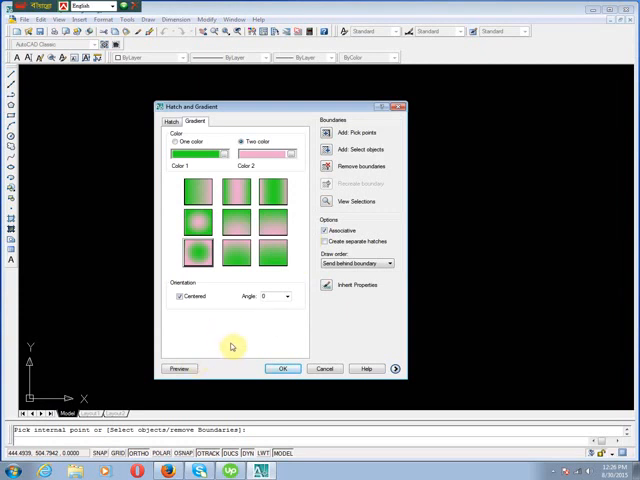
{"action": "mouse_move", "coordinate": [185, 353]}
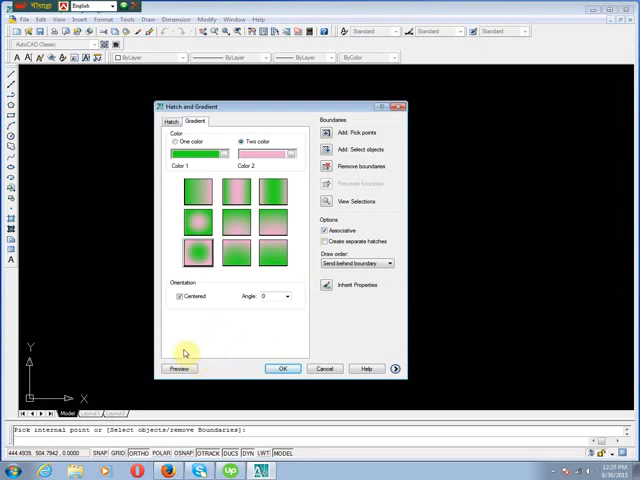
{"action": "mouse_move", "coordinate": [263, 344]}
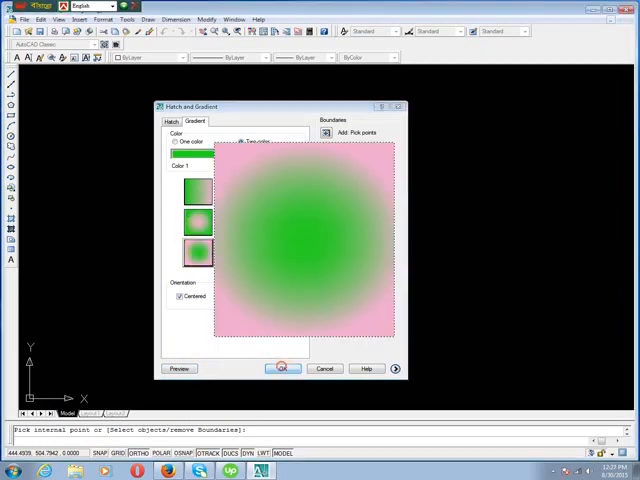
Apply the green-to-pink radial gradient fill to the rectangle
{"action": "left_click", "coordinate": [281, 369]}
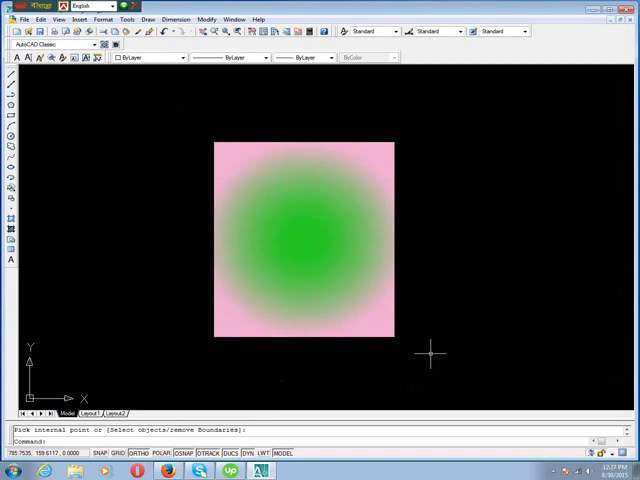